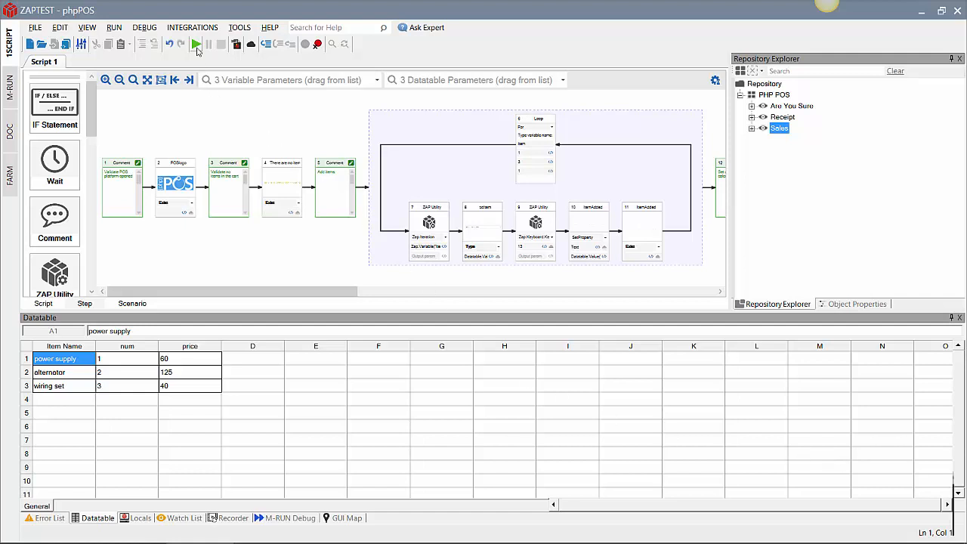
- Run the sale script, adding wiring set, alternator and power supply for a $225.00 total
left_click(195, 42)
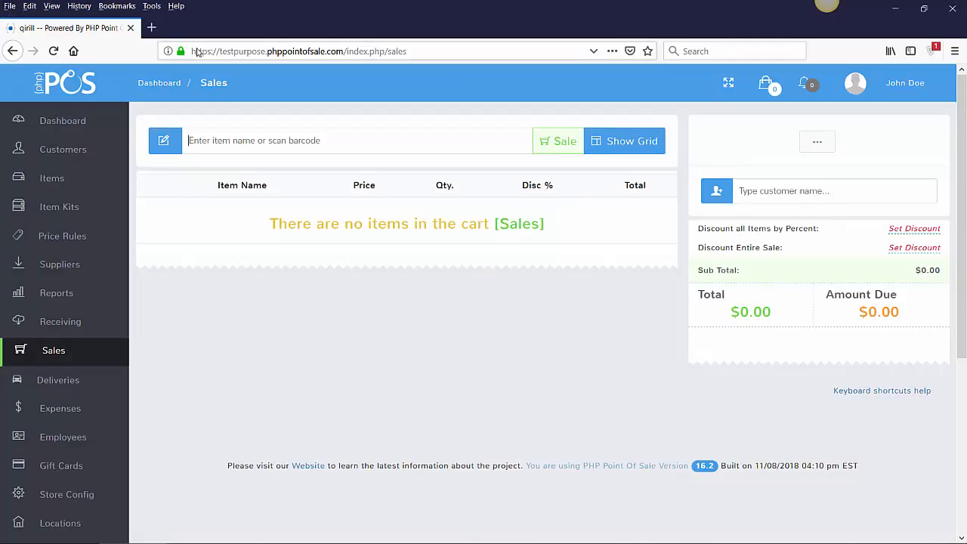
type("1")
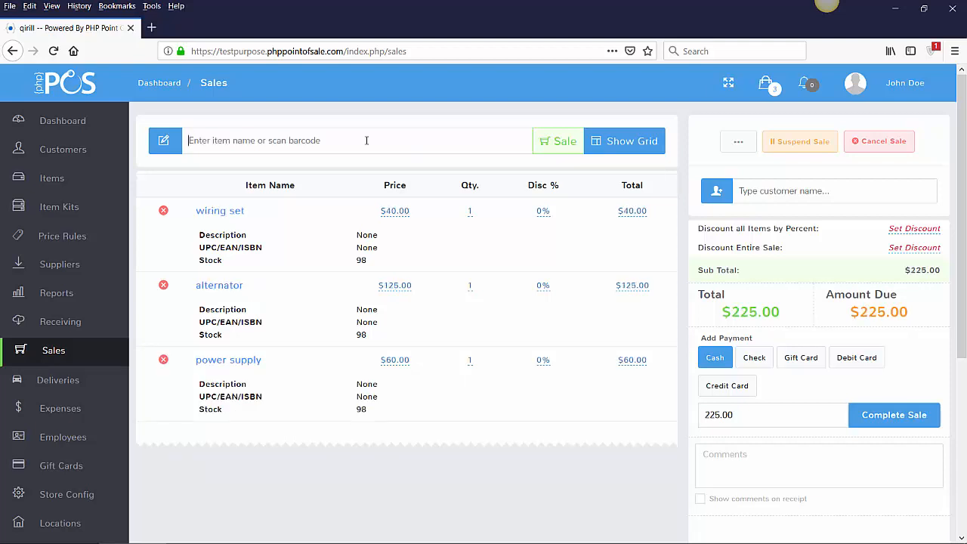
- Apply a 10% discount to all cart items, bringing the total to $202.50, and choose credit card
left_click(914, 228)
type("10")
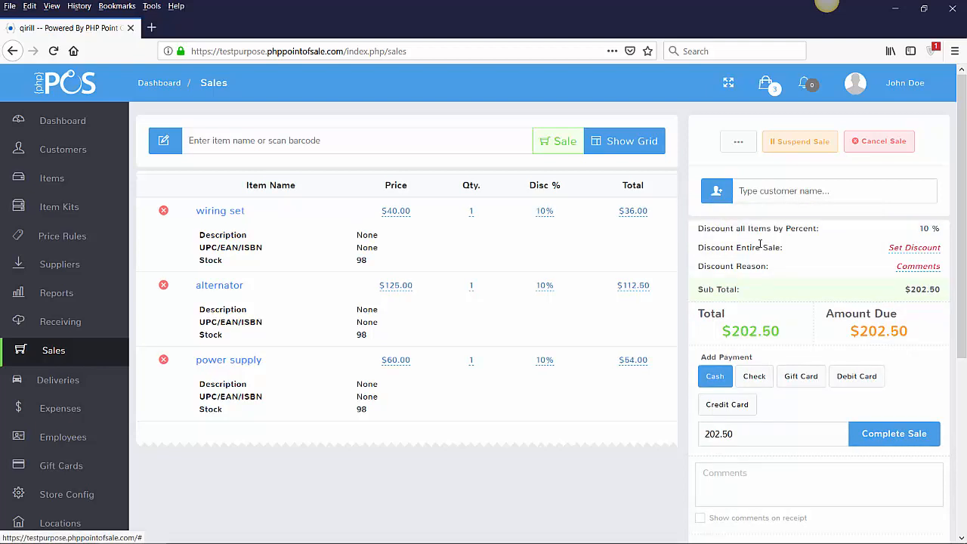
left_click(727, 404)
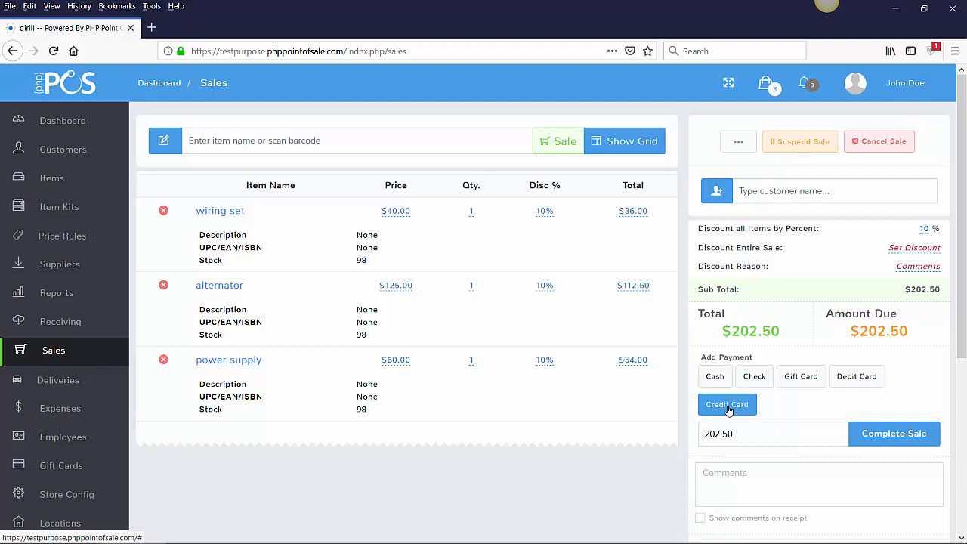
- Add the $202.50 credit card payment, complete the sale and confirm the submission
left_click(726, 405)
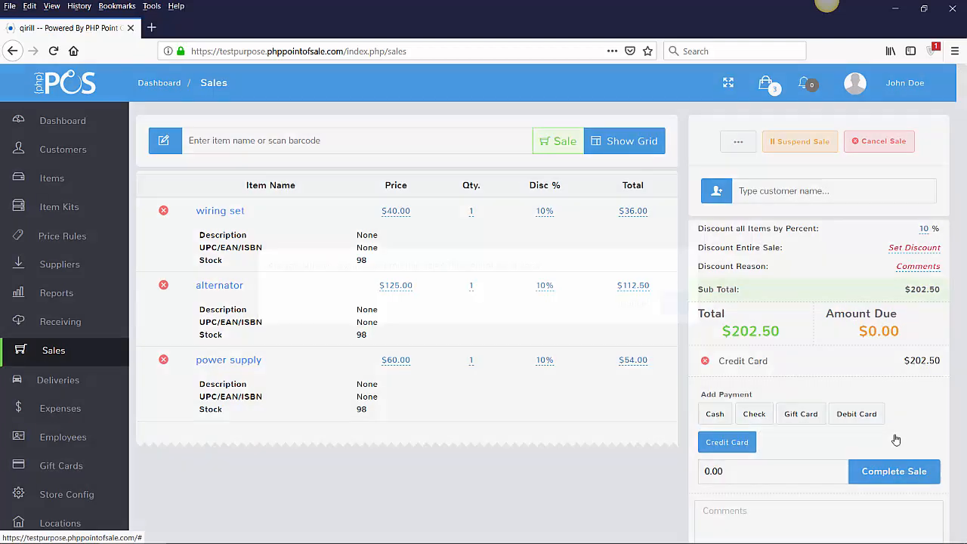
left_click(894, 472)
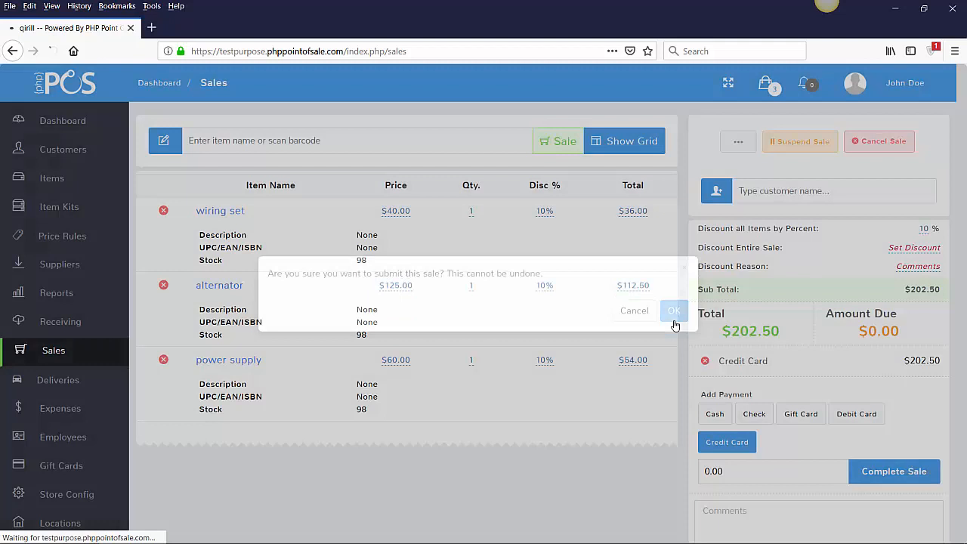
left_click(674, 311)
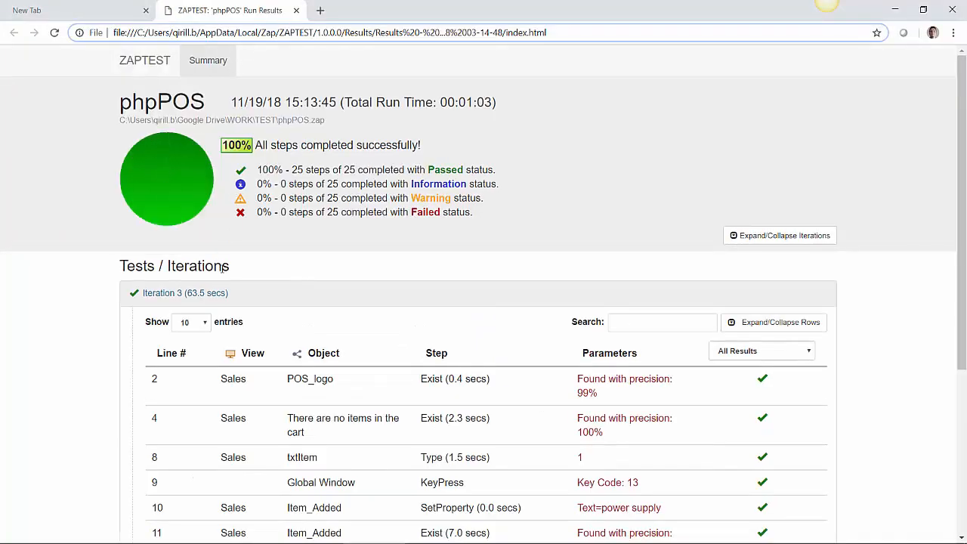
- List up to 100 report steps and expand every passed step to show its screenshot
left_click(190, 323)
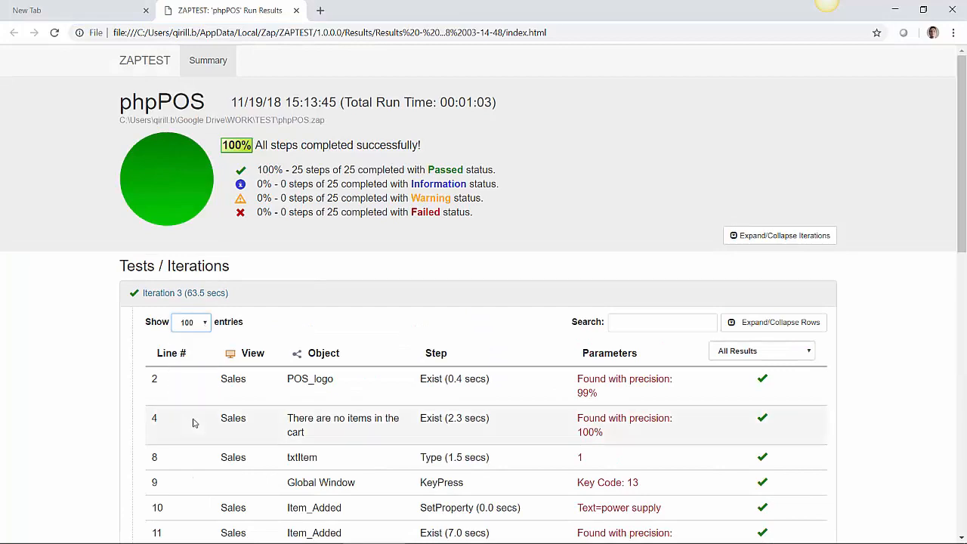
left_click(773, 323)
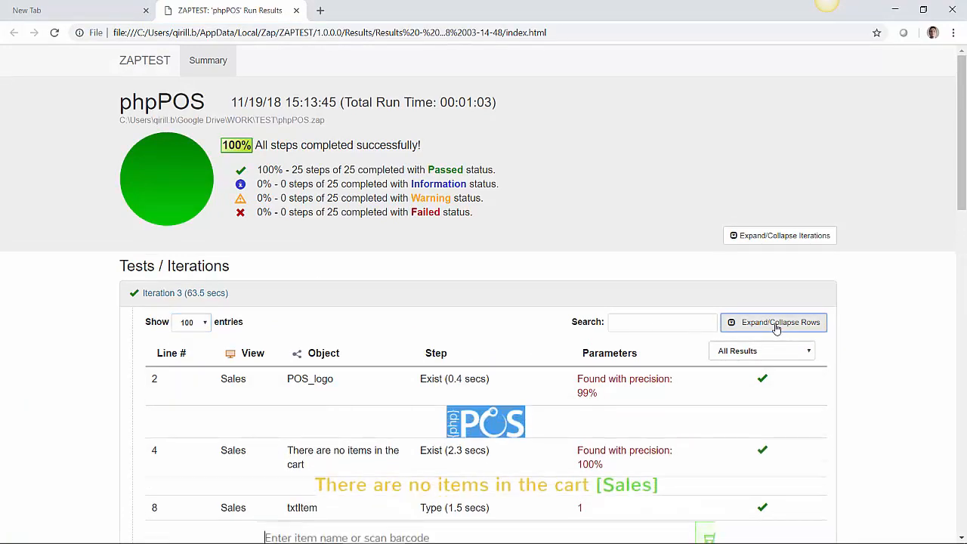
scroll("down", 3)
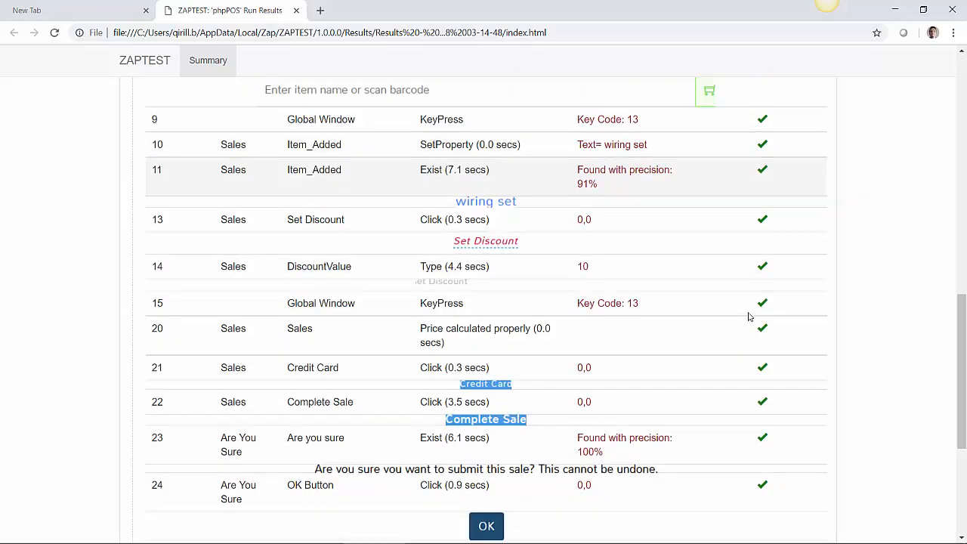
scroll("down", 3)
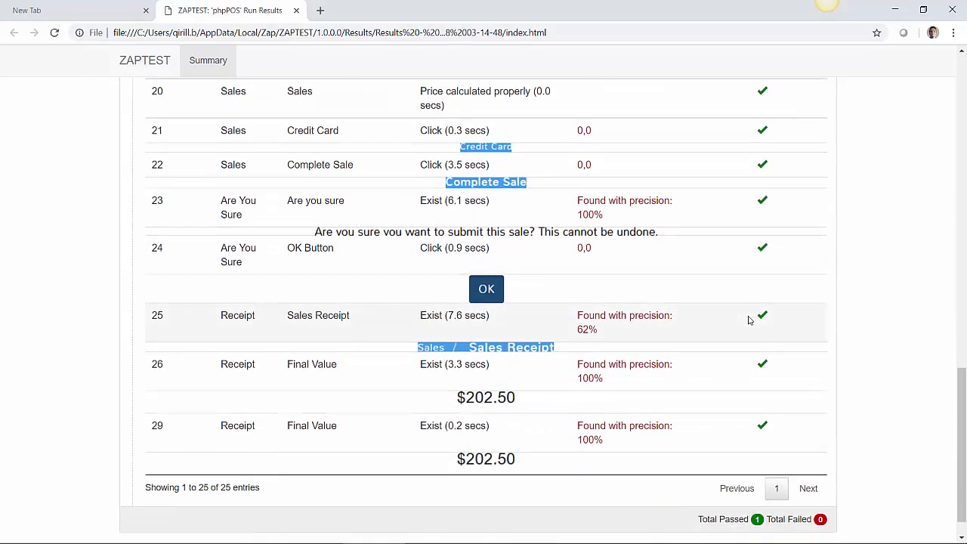
scroll("down", 3)
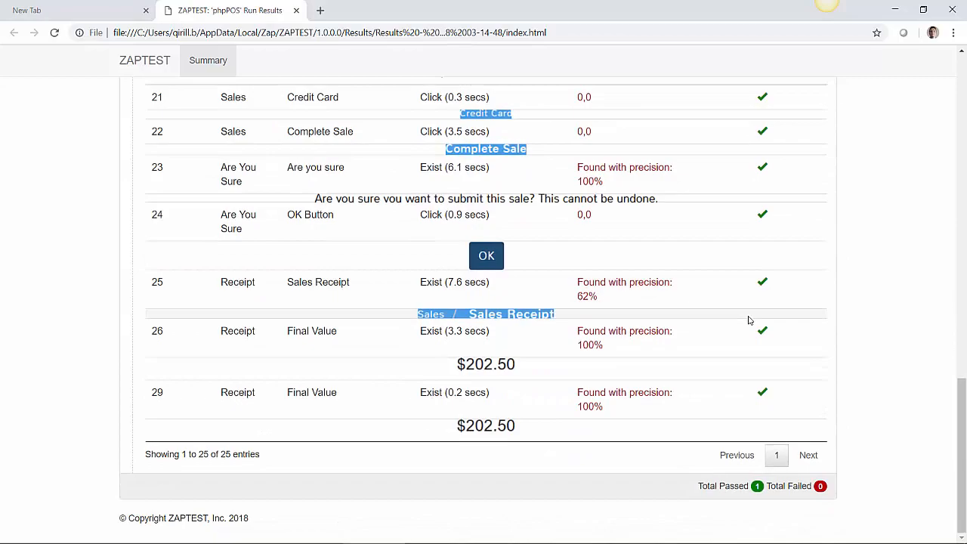